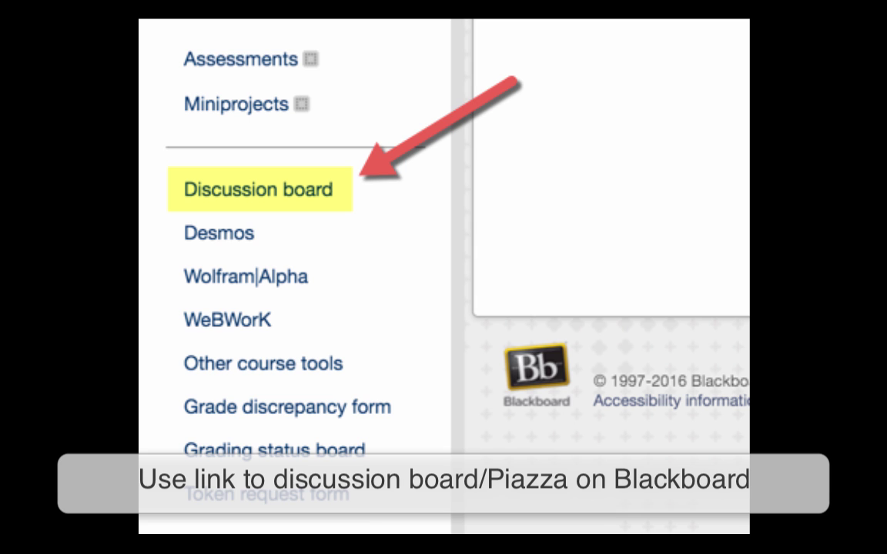
# Load the MTH 201 class page at piazza.com/gvsu/summer2016/mth201/home.
pyautogui.click(259, 189)
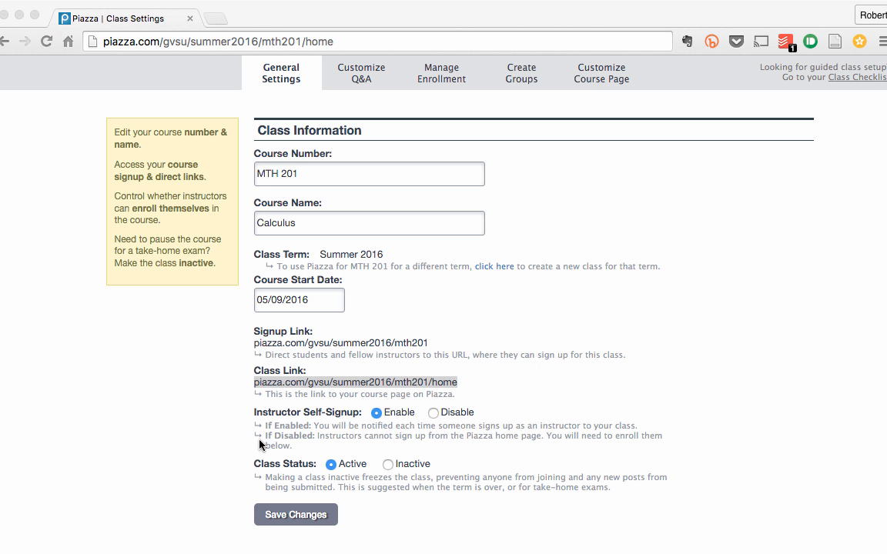
pyautogui.click(378, 41)
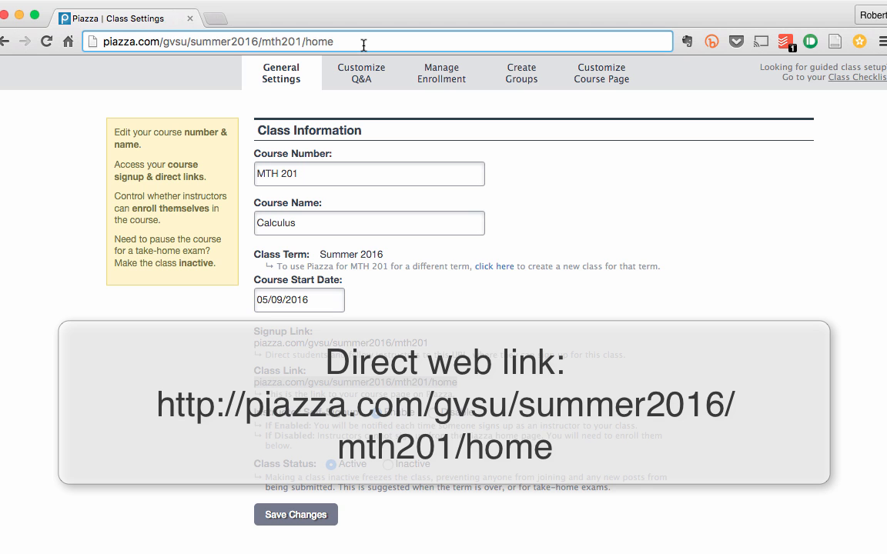
pyautogui.press('Return')
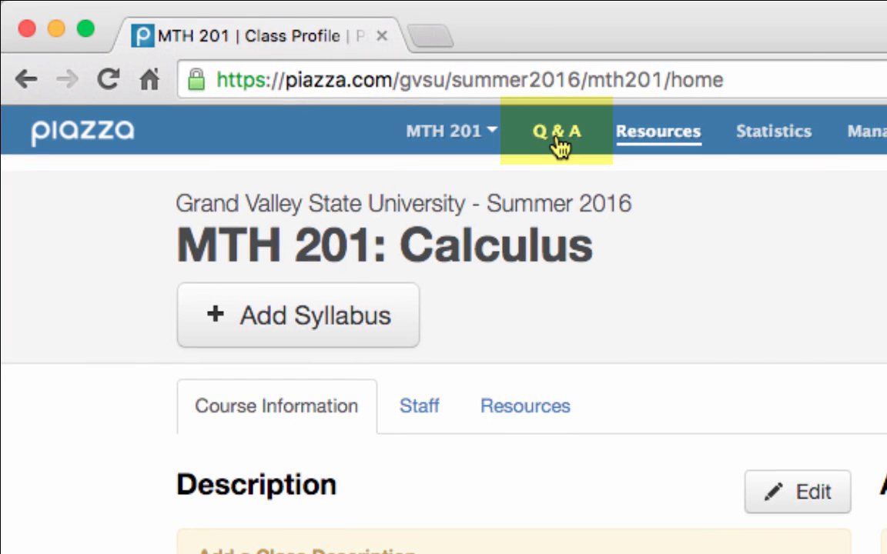
# Switch to the Q & A board and view the pinned 'Welcome to Piazza!' note.
pyautogui.click(557, 131)
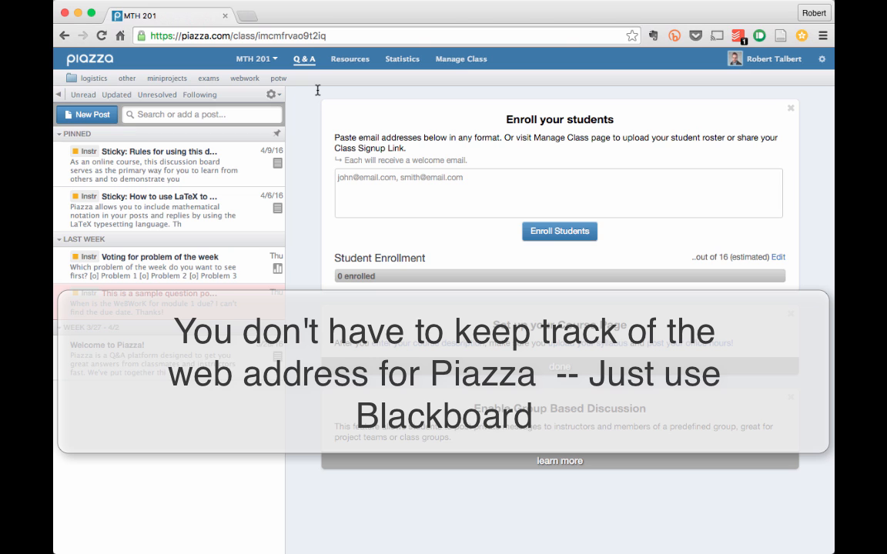
pyautogui.click(108, 345)
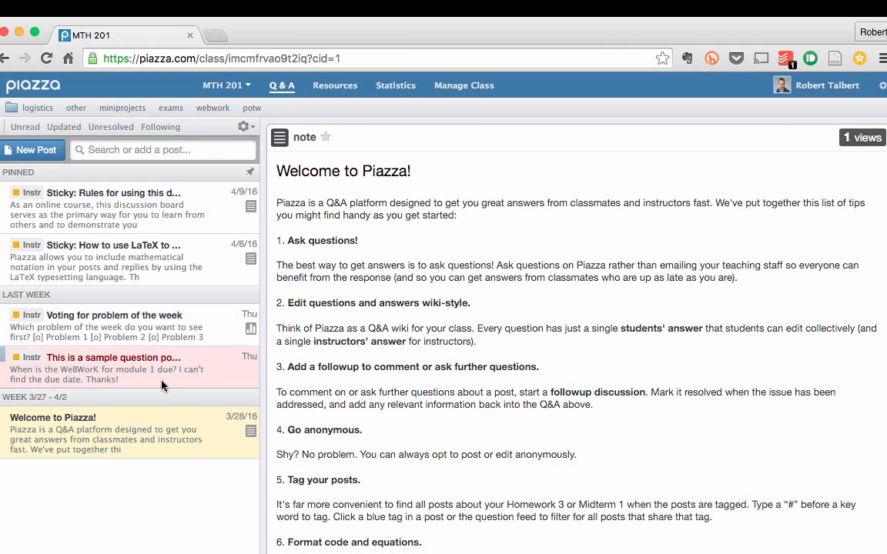
# View the sample question, then read the 'Sticky: How to use LaTeX' note to its end.
pyautogui.click(112, 357)
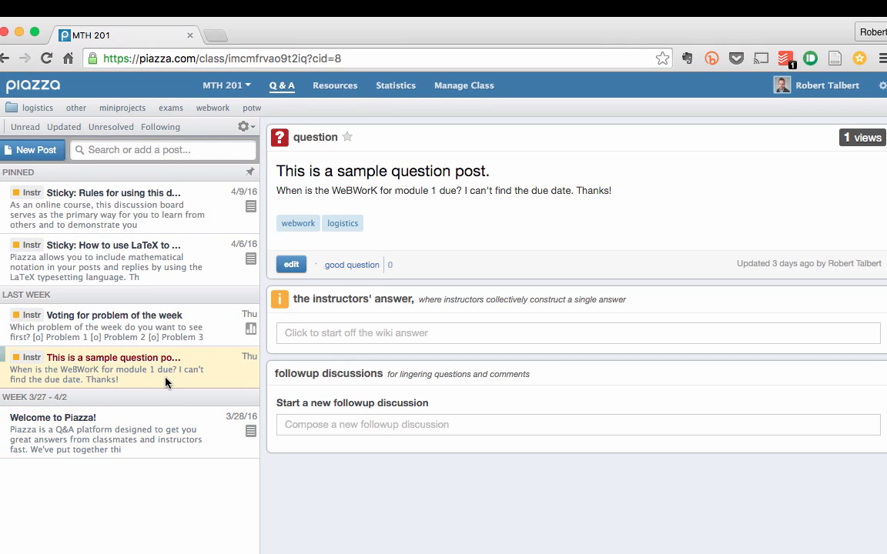
pyautogui.moveTo(142, 427)
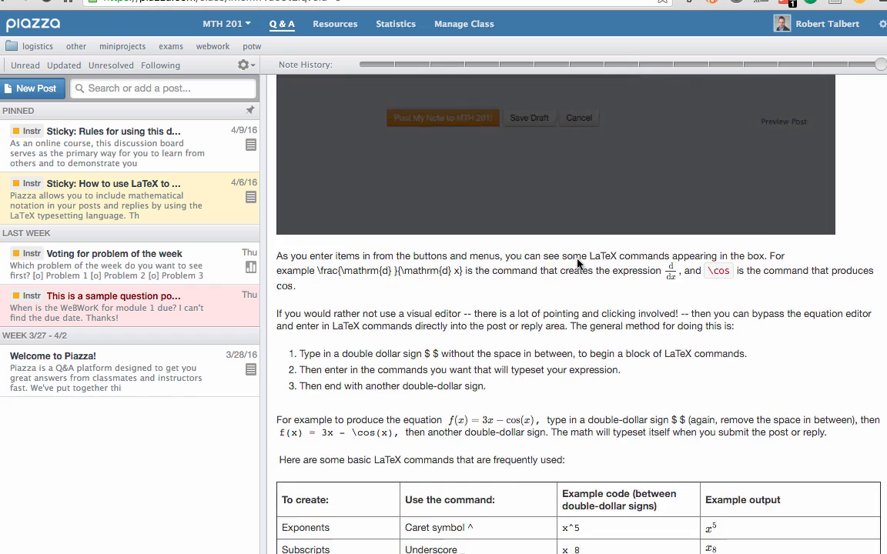
pyautogui.scroll(-3)
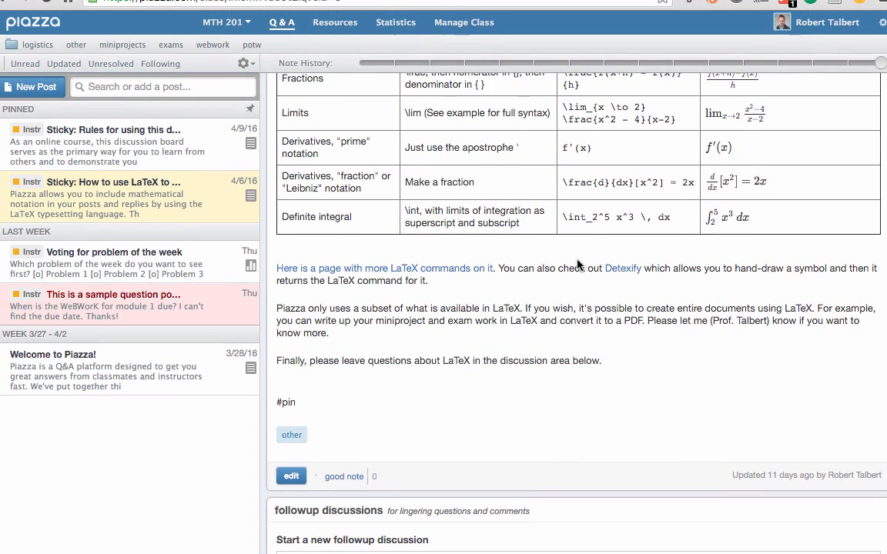
pyautogui.moveTo(277, 297)
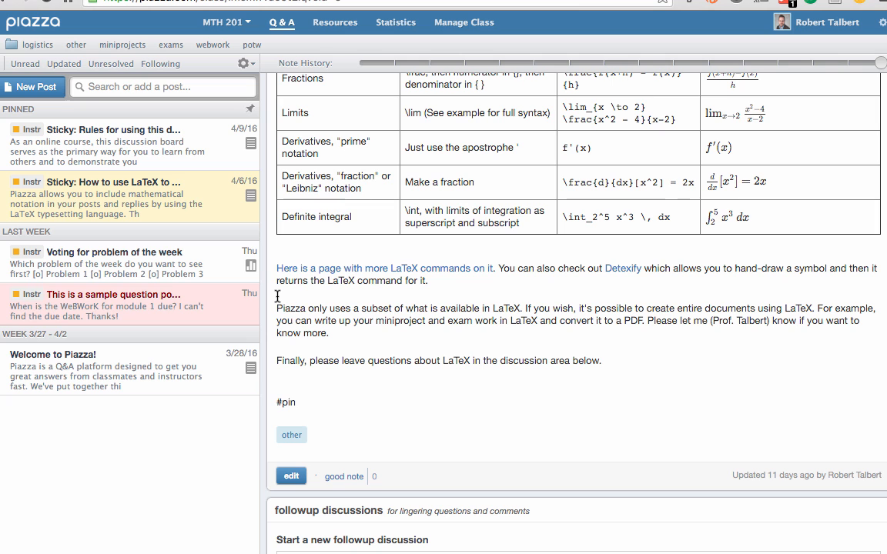
pyautogui.moveTo(214, 275)
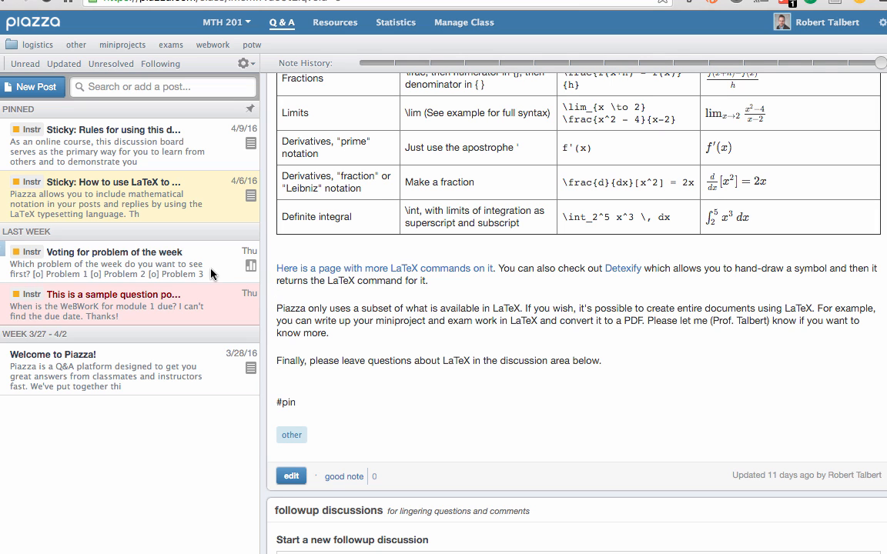
# View the closed 'Voting for problem of the week' poll and scroll through it.
pyautogui.click(114, 252)
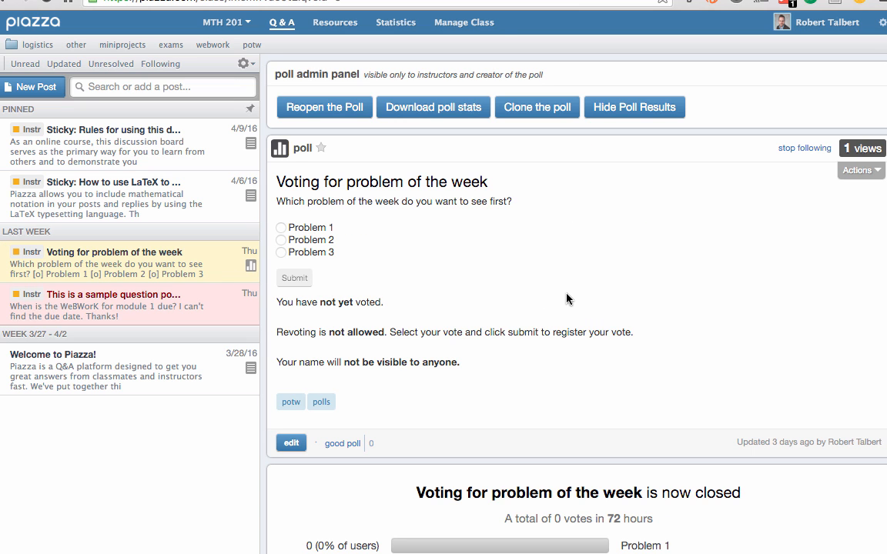
pyautogui.scroll(-3)
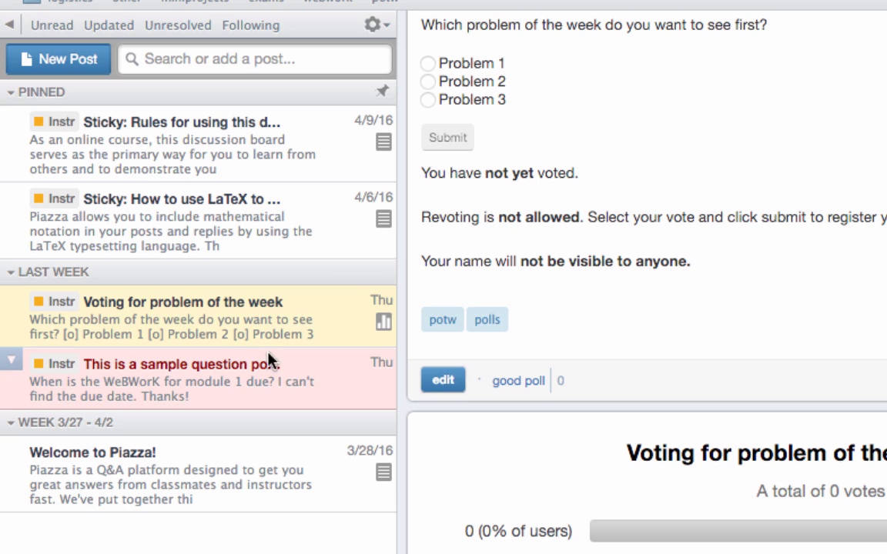
pyautogui.click(11, 299)
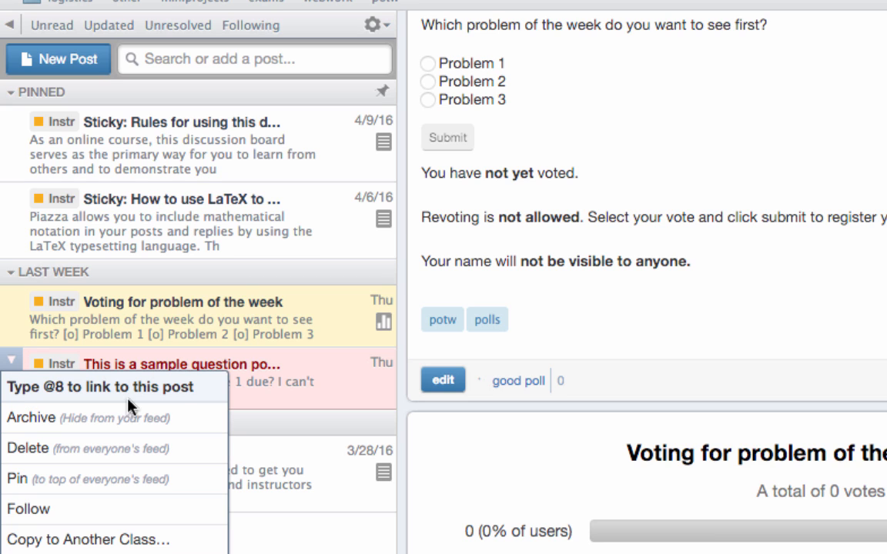
pyautogui.moveTo(212, 404)
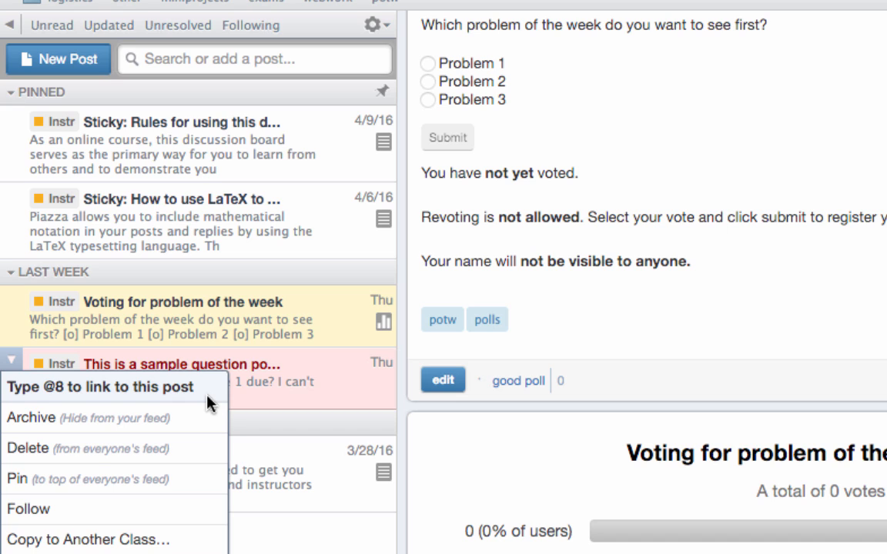
pyautogui.click(266, 392)
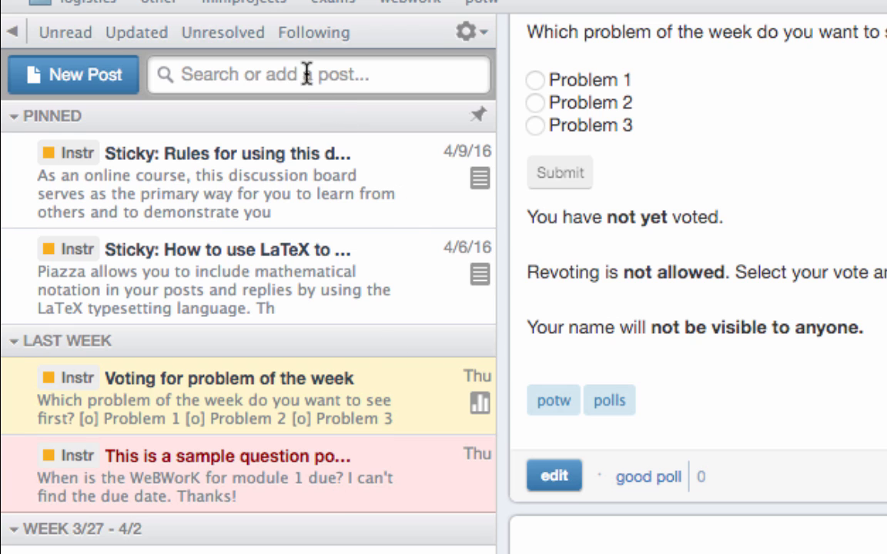
pyautogui.moveTo(640, 322)
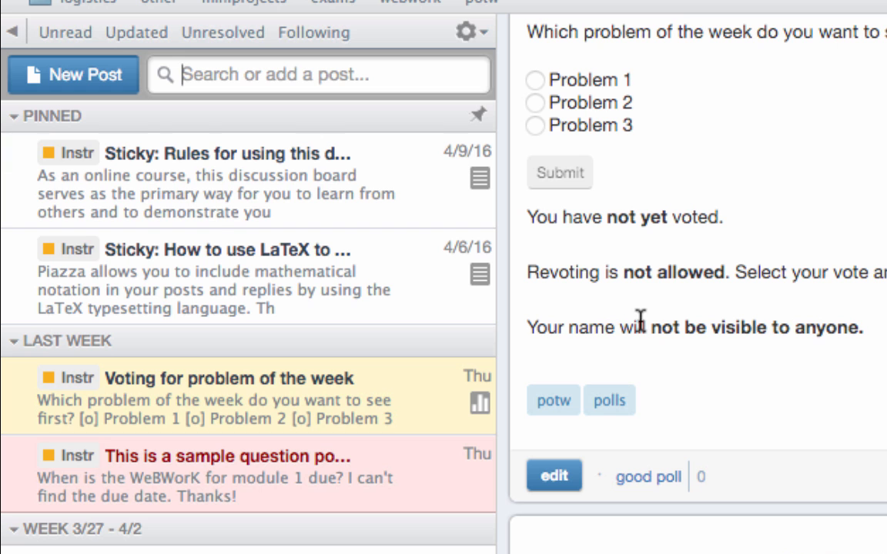
pyautogui.write('problem')
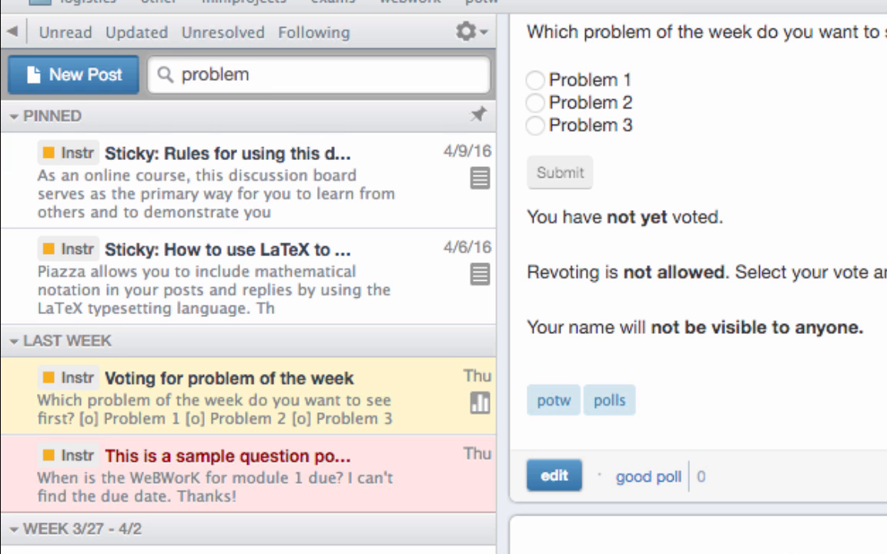
pyautogui.press('Return')
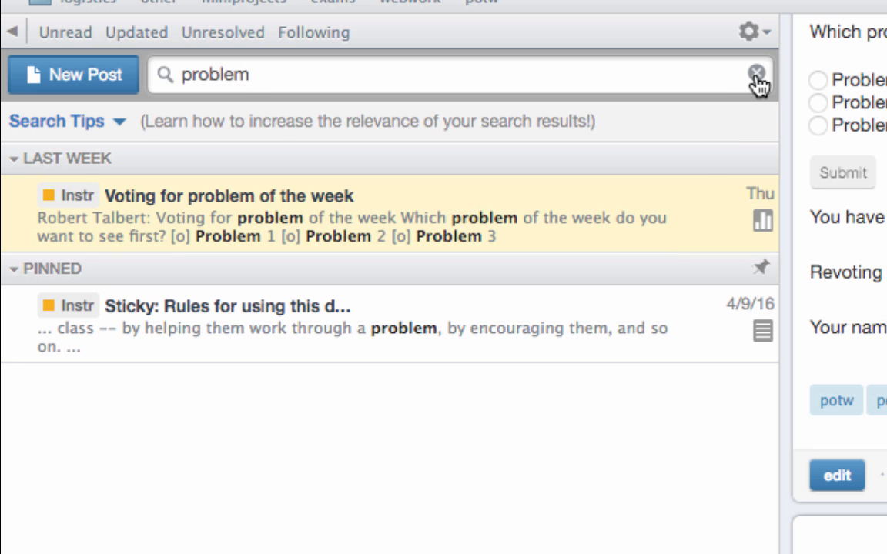
pyautogui.click(757, 75)
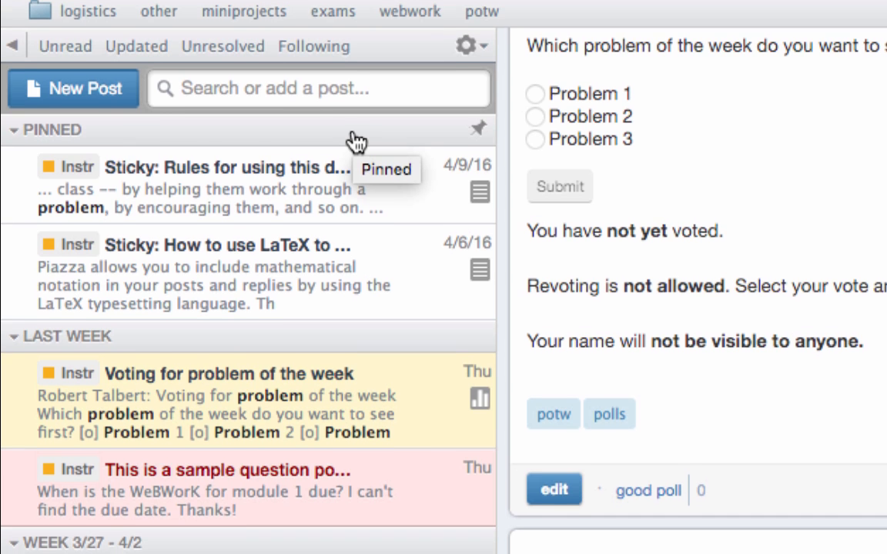
pyautogui.scroll(3)
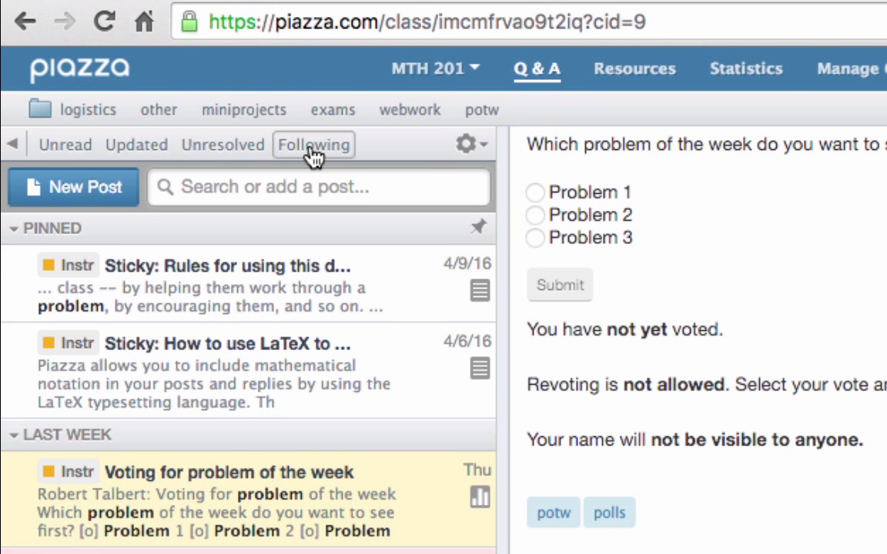
# Scroll the feed back up and bring up the gear menu's post filter options.
pyautogui.scroll(3)
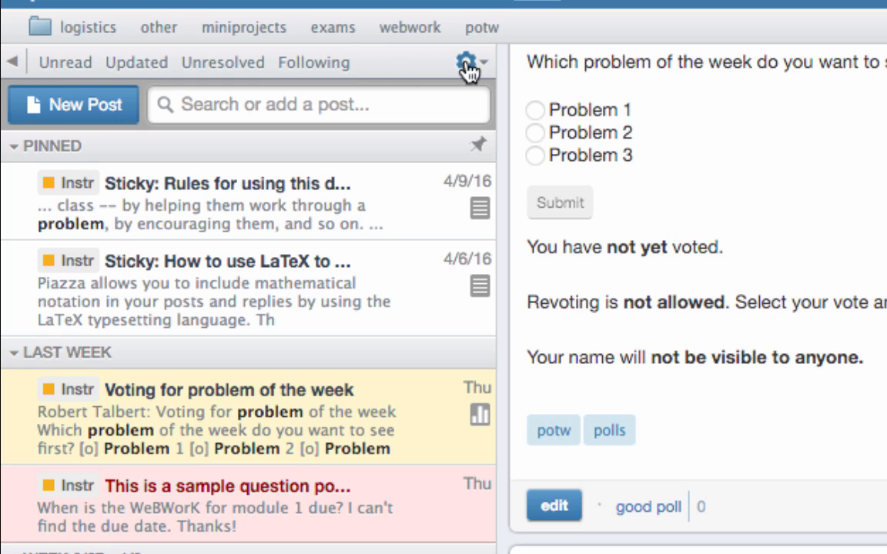
pyautogui.click(467, 62)
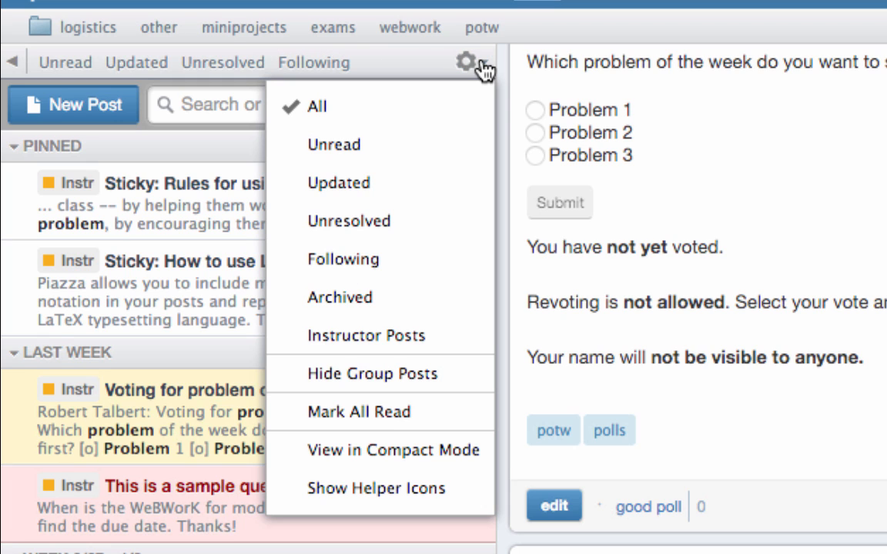
pyautogui.moveTo(367, 336)
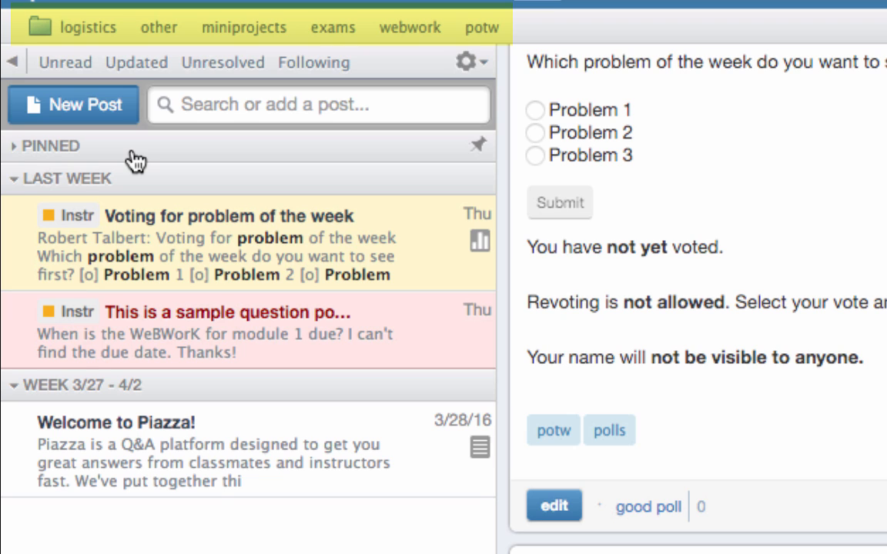
pyautogui.moveTo(147, 158)
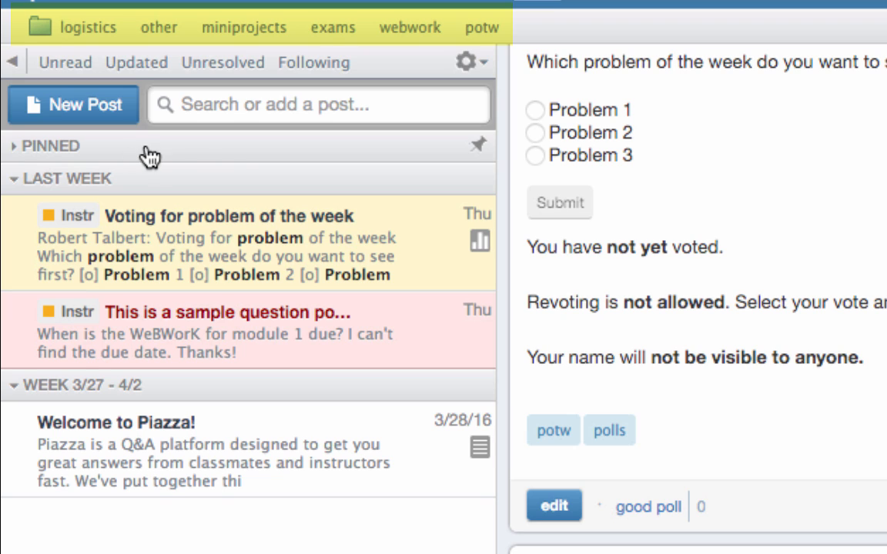
pyautogui.moveTo(422, 57)
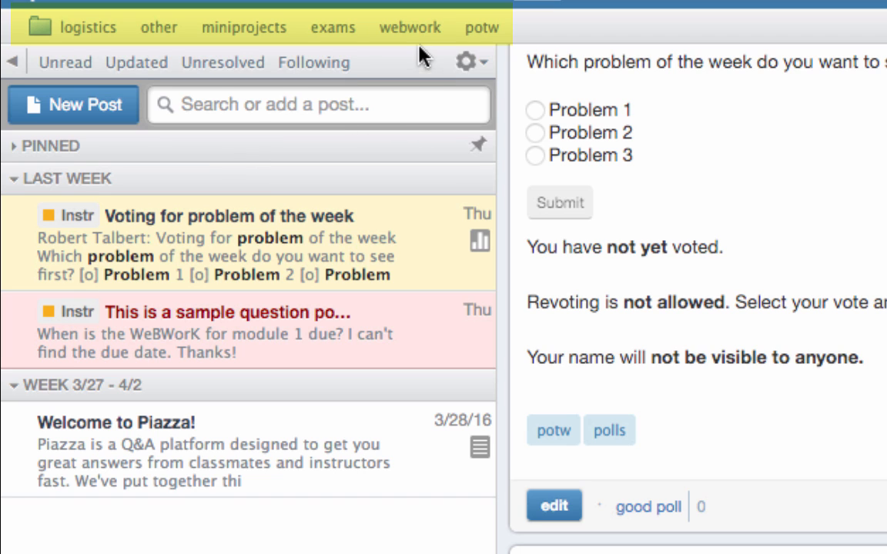
pyautogui.moveTo(416, 47)
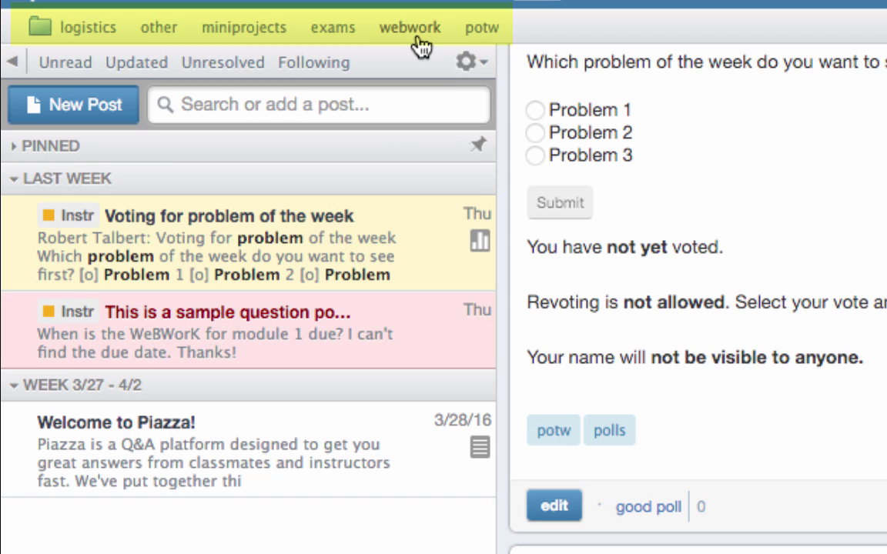
# Filter the feed to the webwork folder, then clear the filter to show all posts.
pyautogui.click(409, 28)
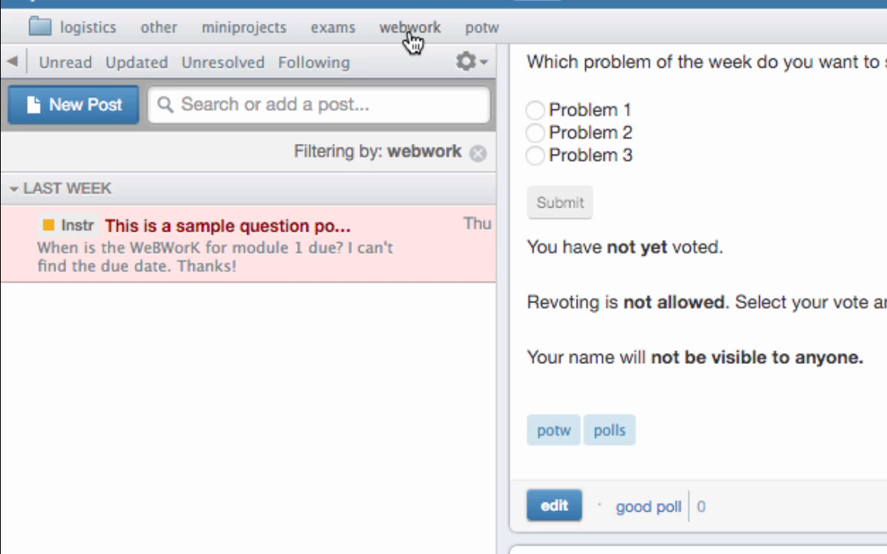
pyautogui.moveTo(479, 153)
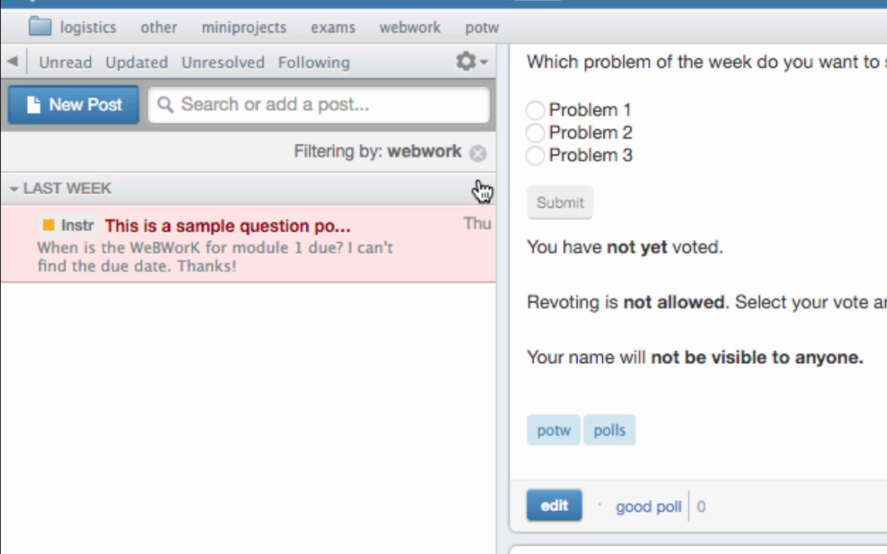
pyautogui.click(477, 153)
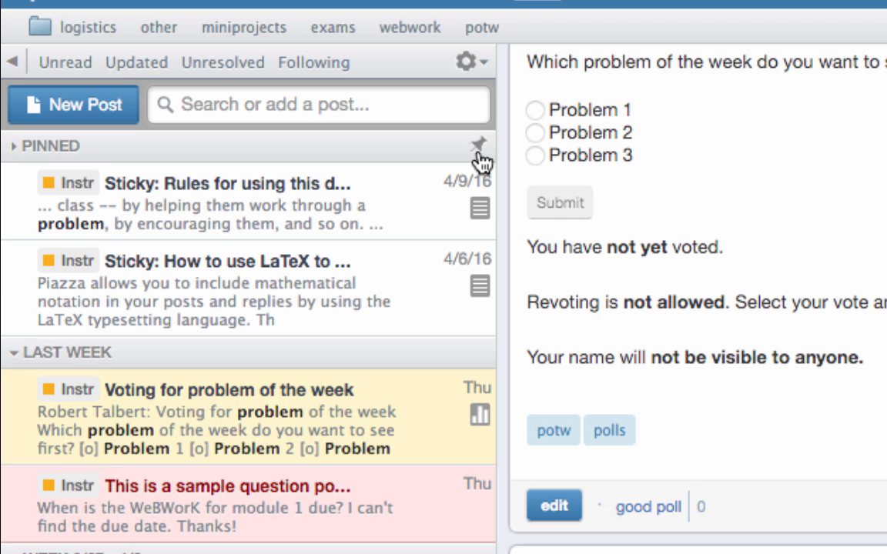
pyautogui.moveTo(307, 154)
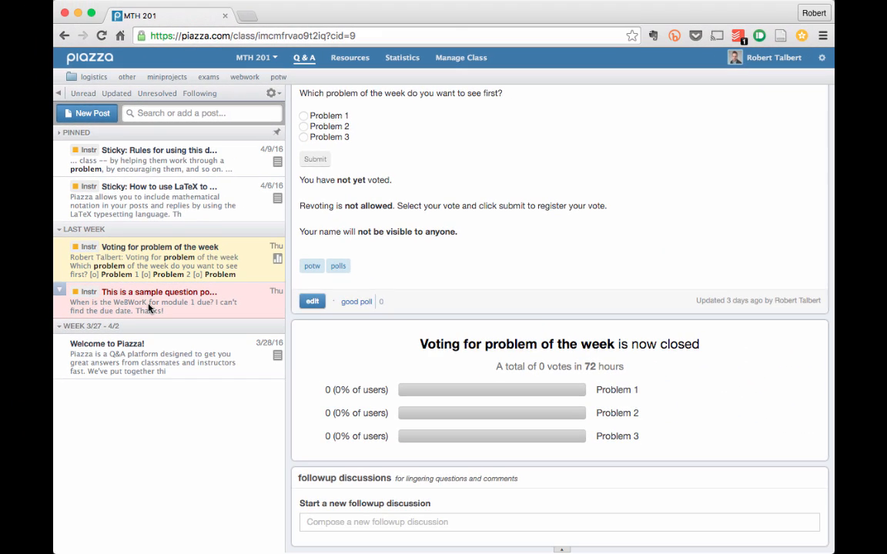
# Draft the followup 'I'd like to know this too.' on the WeBWorK due-date question, bolding 'this'.
pyautogui.click(159, 292)
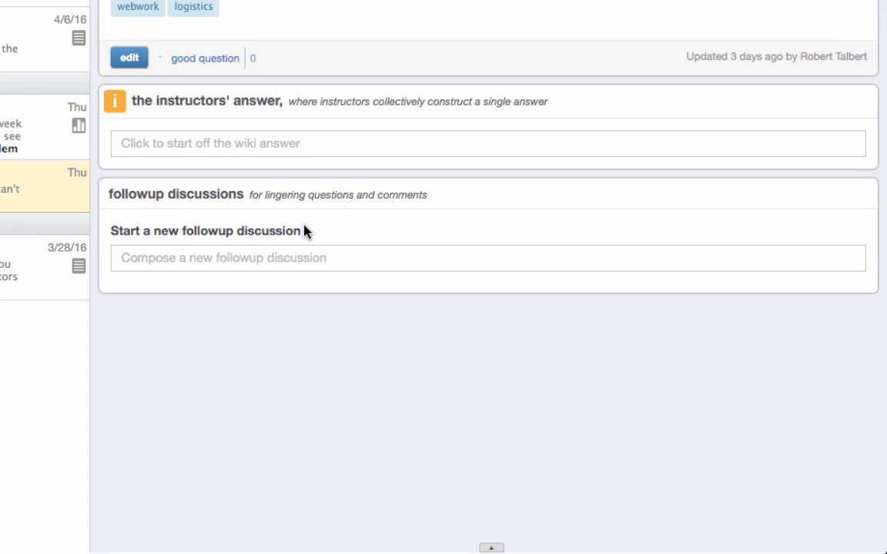
pyautogui.moveTo(214, 261)
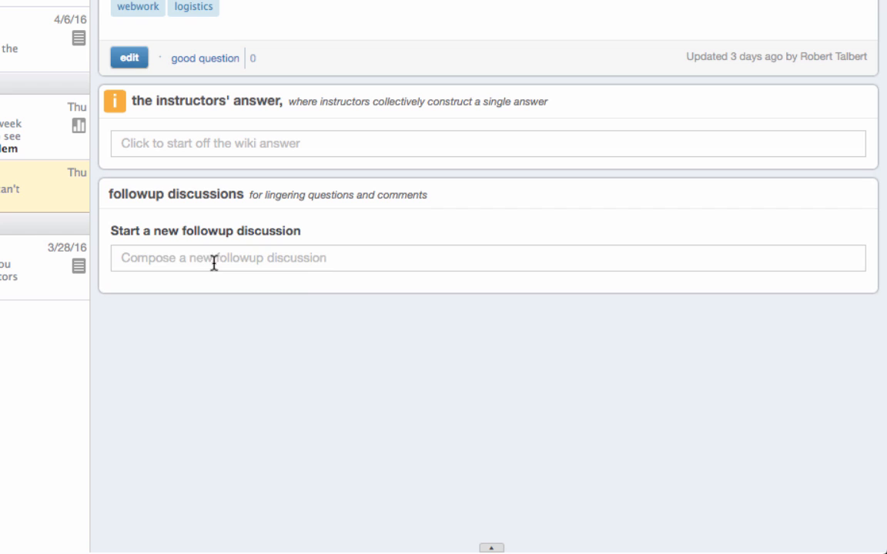
pyautogui.click(485, 258)
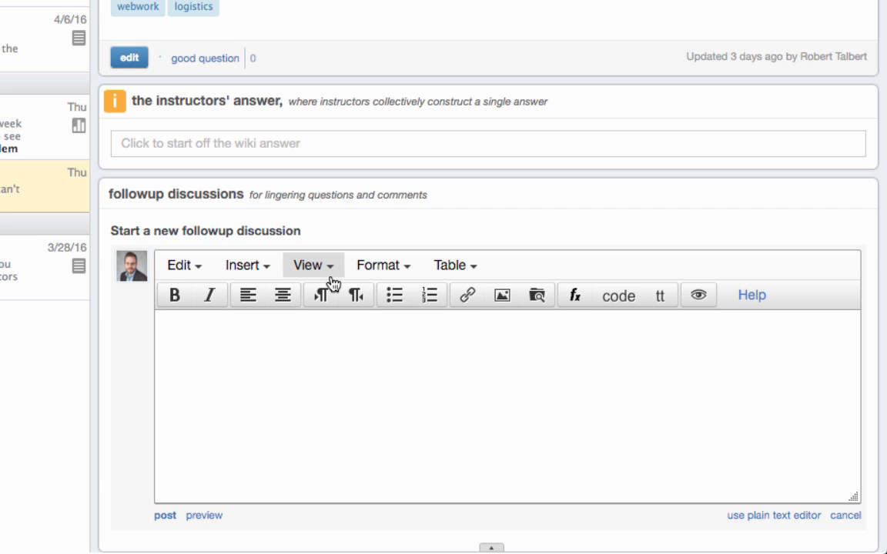
pyautogui.write("I'd like")
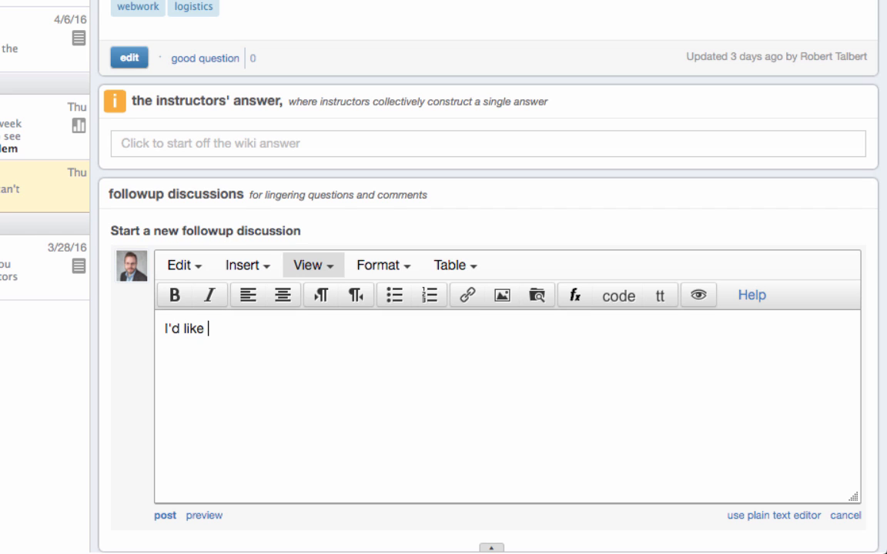
pyautogui.write('to know this too.')
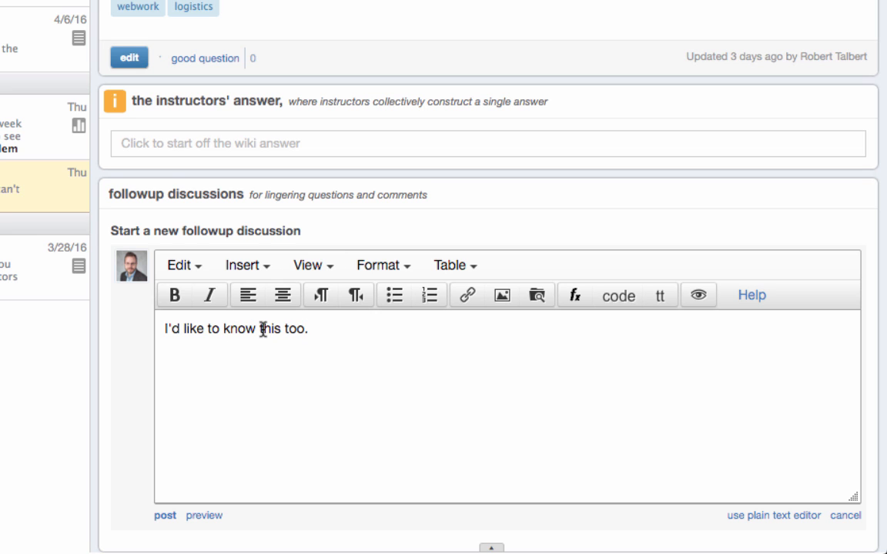
pyautogui.click(173, 295)
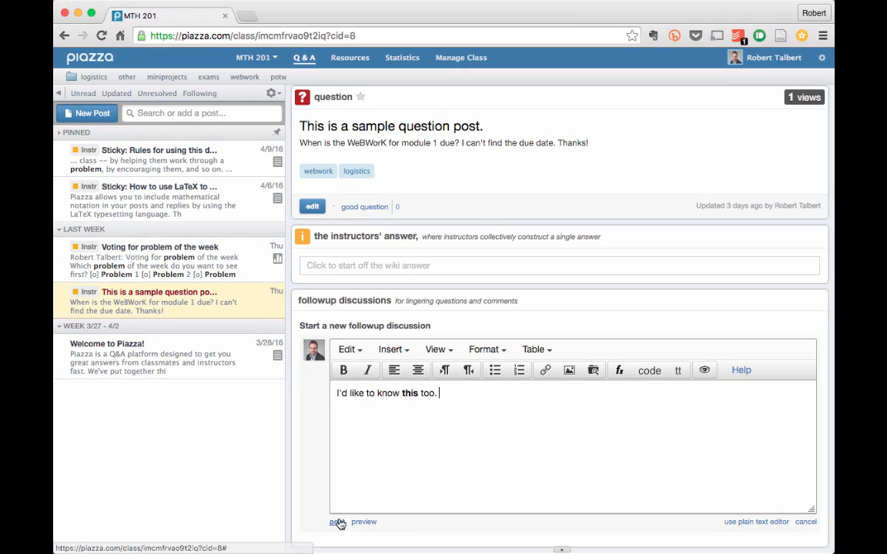
# Publish the followup and begin a new question filed under miniprojects.
pyautogui.click(336, 522)
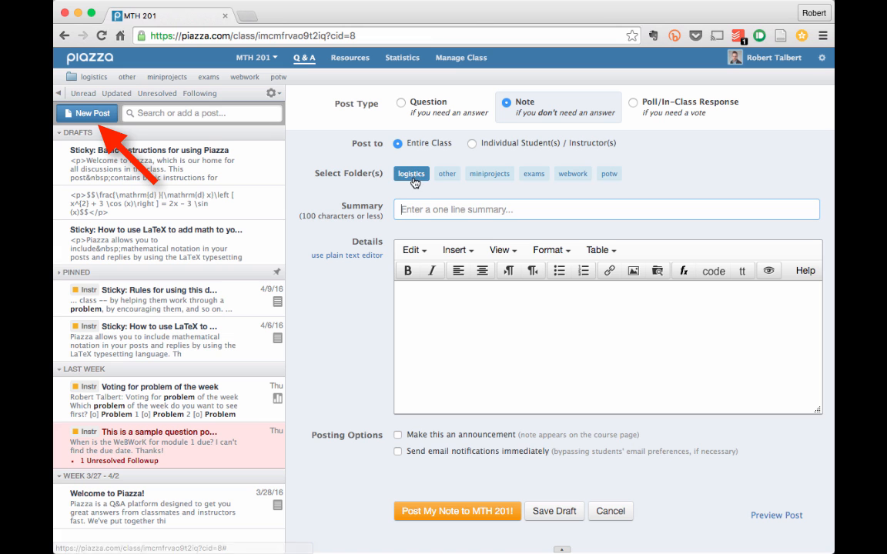
pyautogui.click(400, 102)
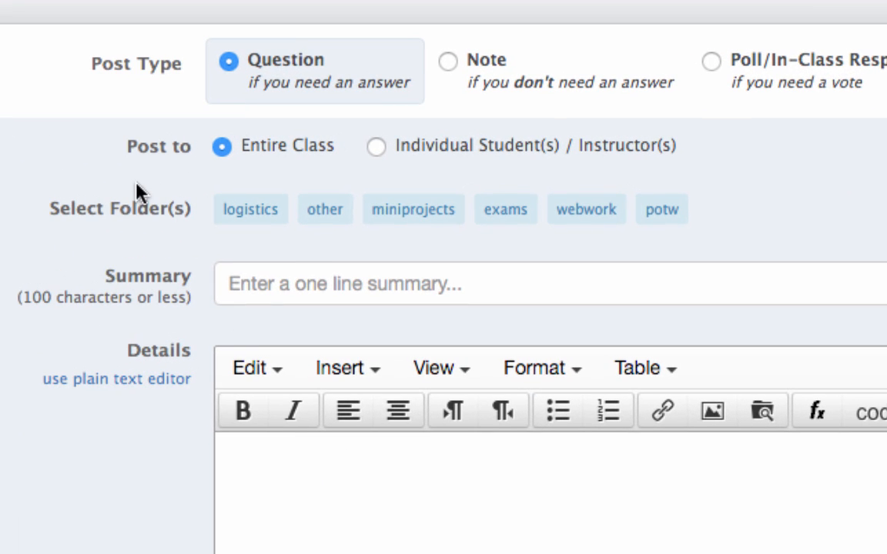
pyautogui.click(412, 209)
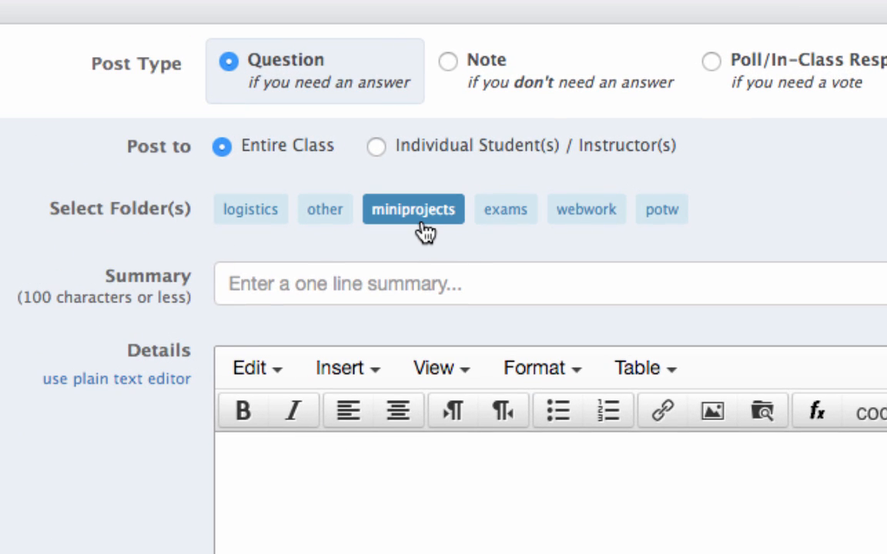
pyautogui.moveTo(202, 360)
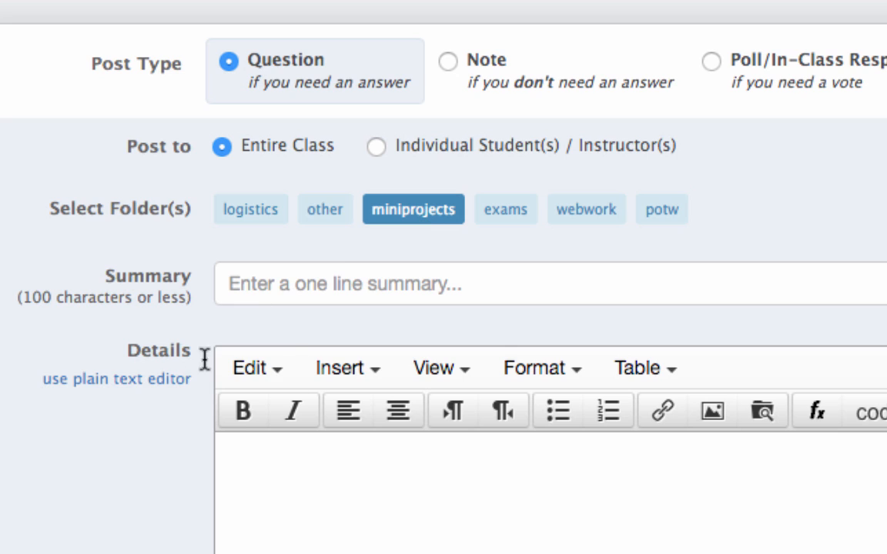
pyautogui.moveTo(441, 367)
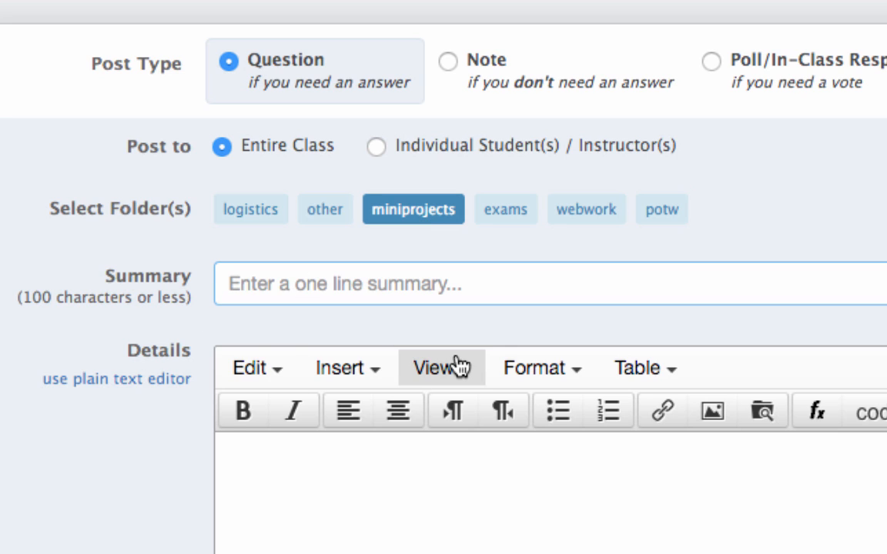
# Post 'Ideas for miniproject 1' with details 'I think I have an idea for this.'.
pyautogui.write('Ideas')
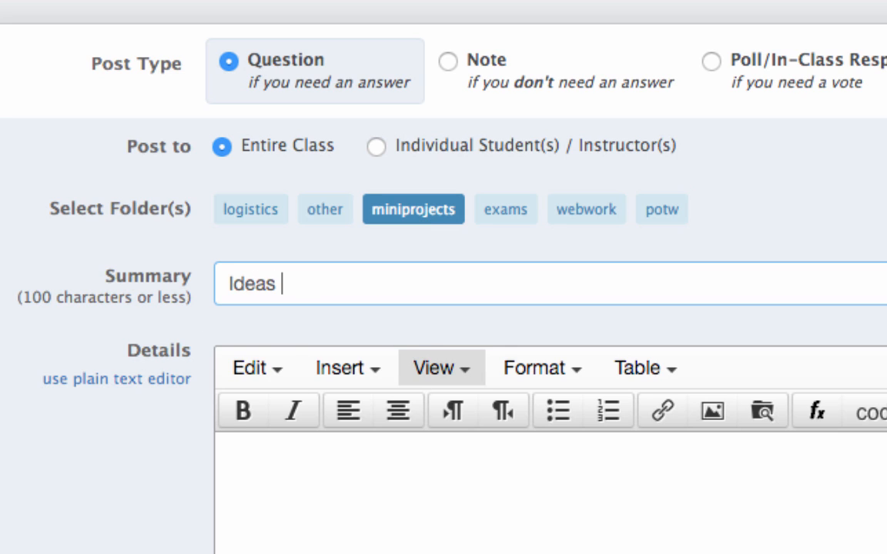
pyautogui.write('for miniproject 1')
pyautogui.click(550, 493)
pyautogui.write('I t')
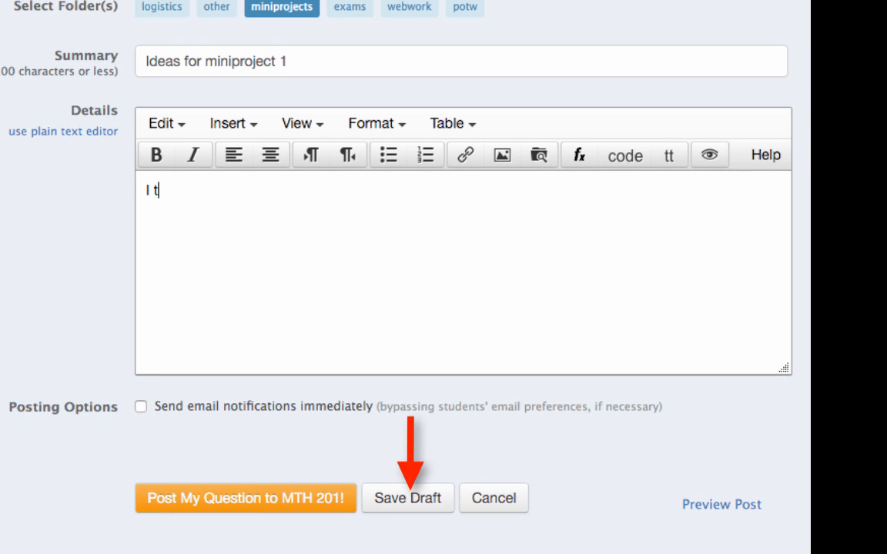
pyautogui.write('hink I have an idea')
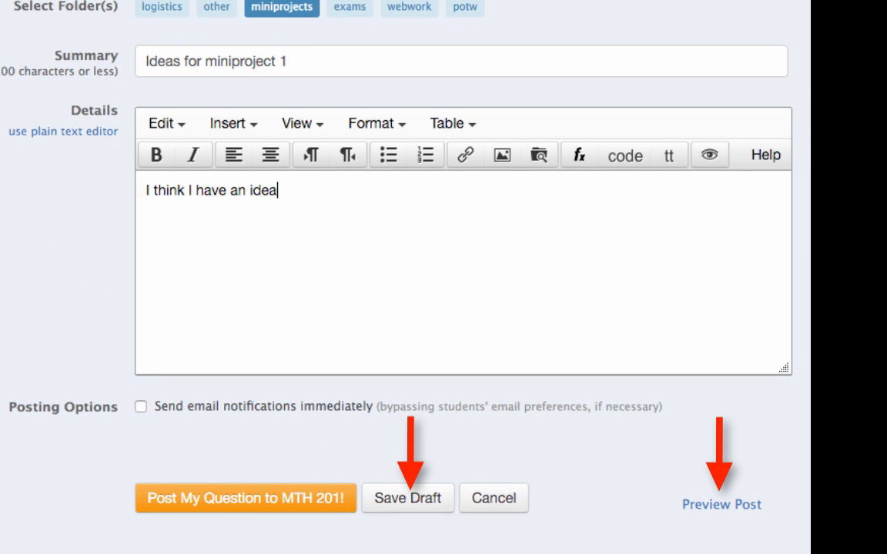
pyautogui.write('for this.')
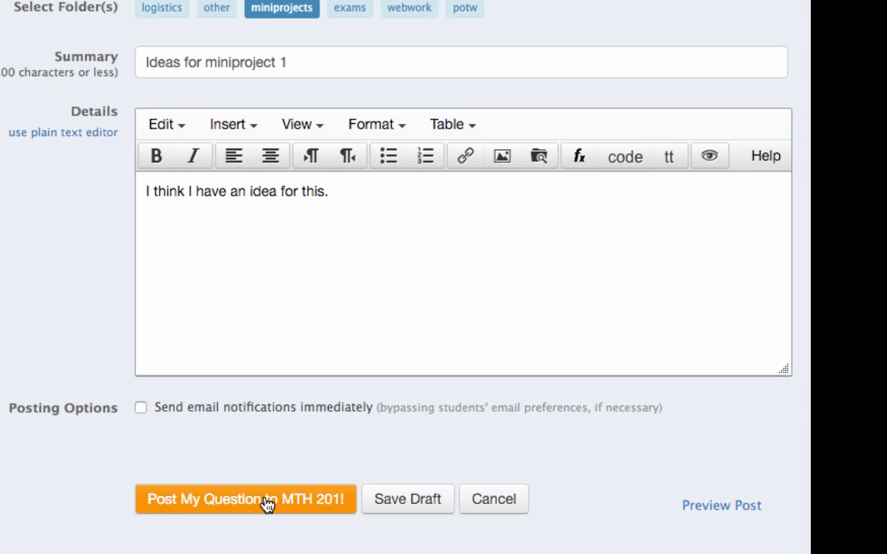
pyautogui.click(244, 499)
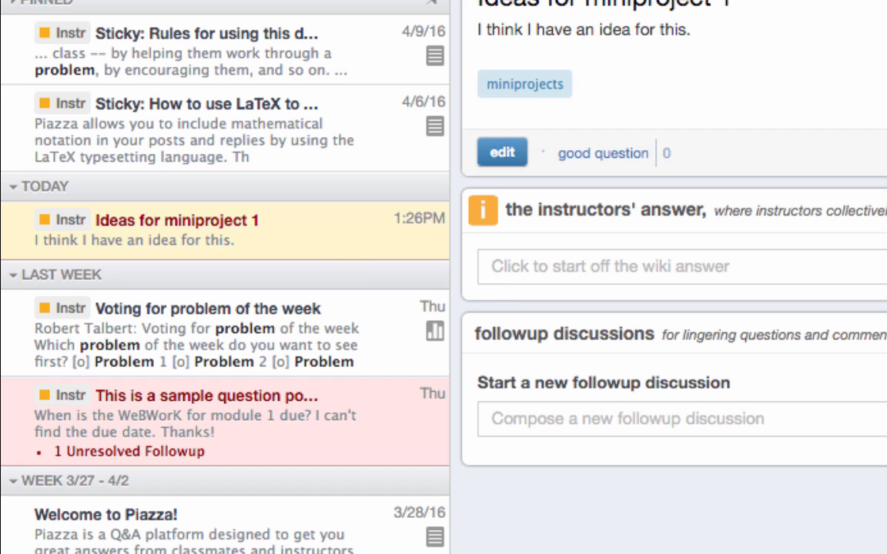
# Scroll up to see 'Ideas for miniproject 1' heading today's posts with zero views.
pyautogui.scroll(3)
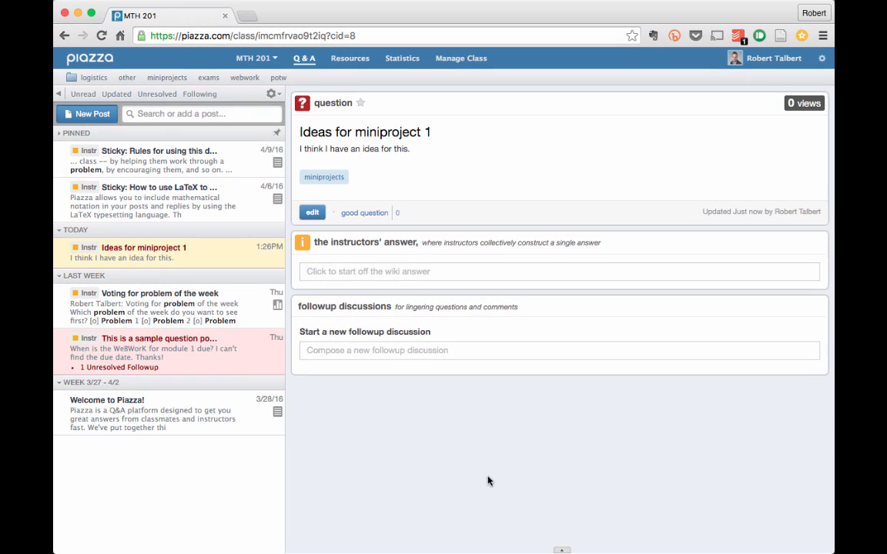
pyautogui.moveTo(490, 471)
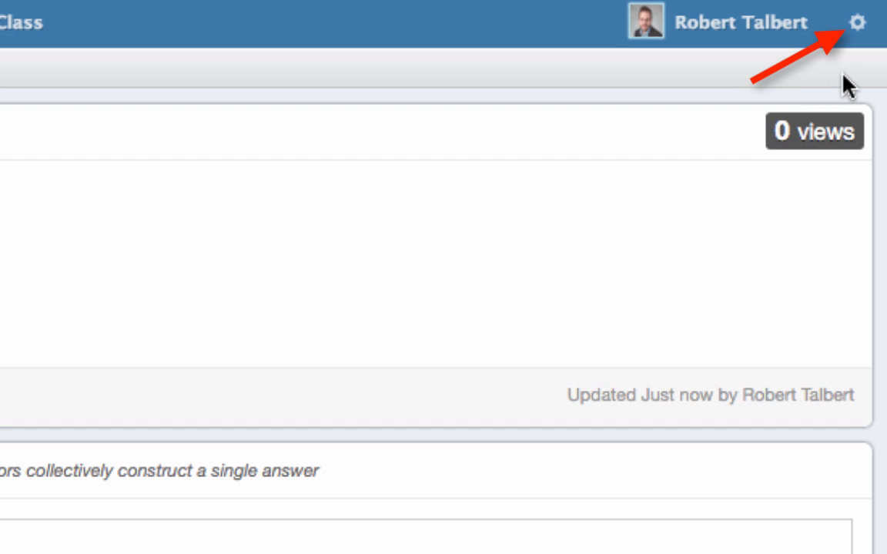
pyautogui.moveTo(862, 63)
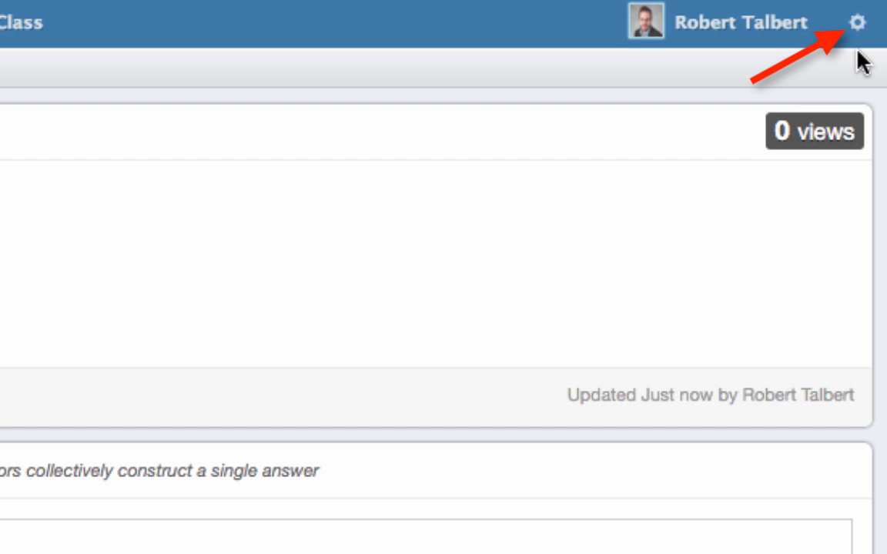
# Go to Account/Email Settings from the top-right gear menu.
pyautogui.click(836, 22)
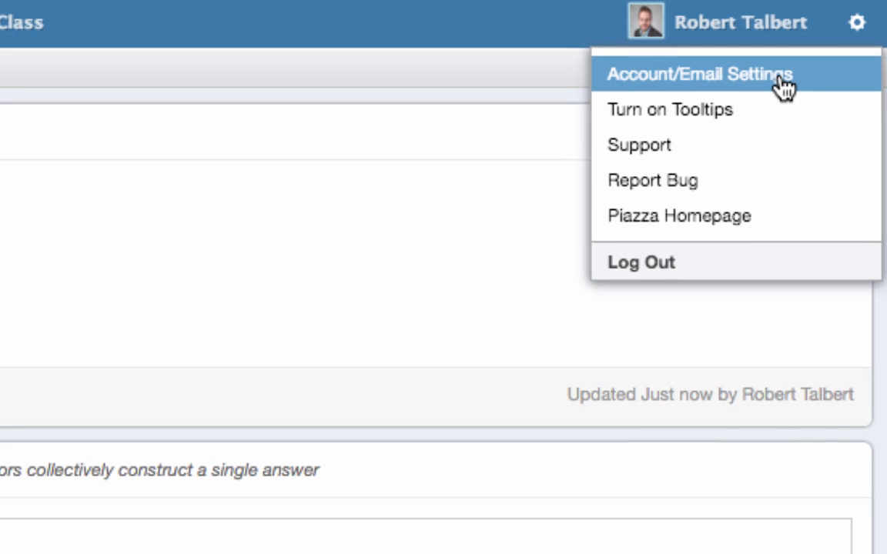
pyautogui.click(700, 74)
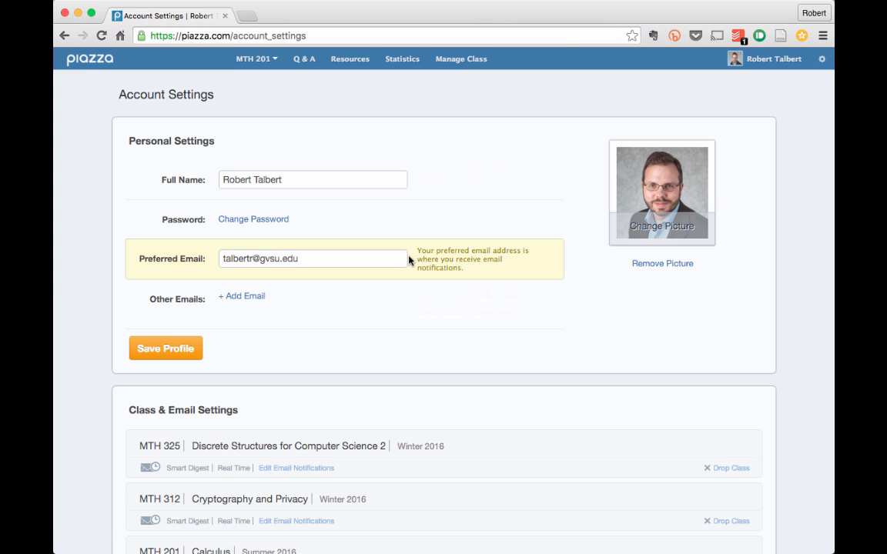
pyautogui.moveTo(410, 300)
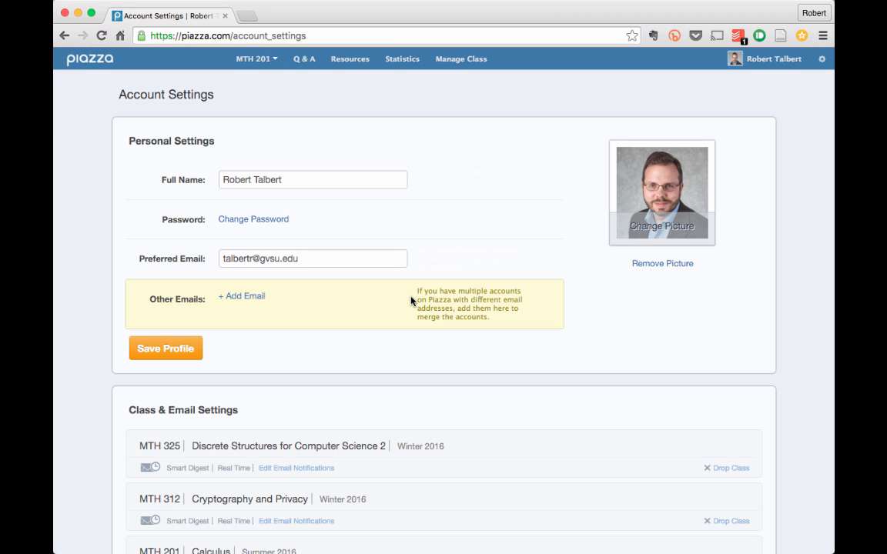
pyautogui.moveTo(406, 313)
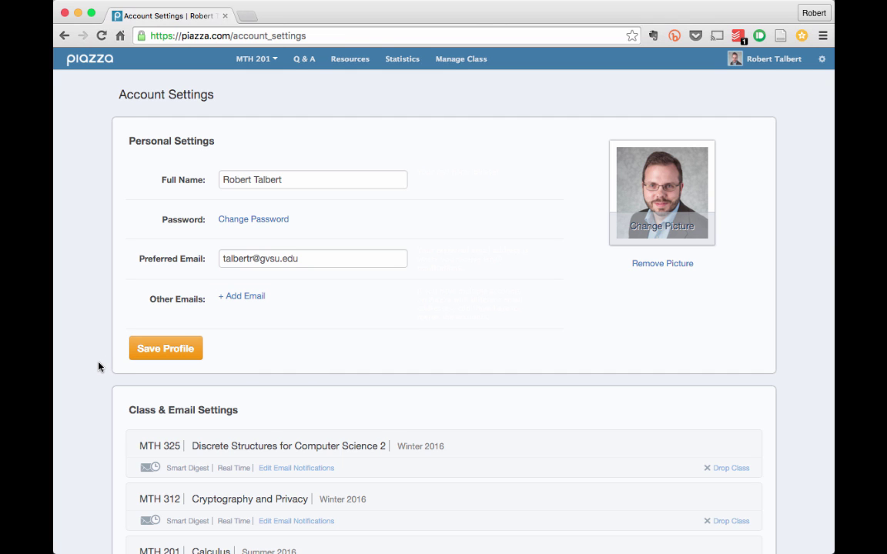
# Scroll down Account Settings to show all three classes' email settings and Universal Access Preferences.
pyautogui.scroll(-3)
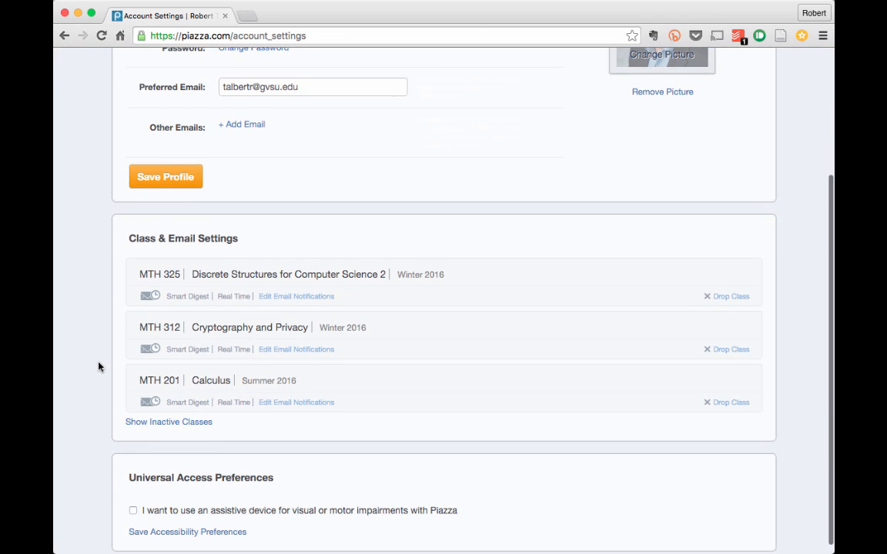
pyautogui.scroll(-3)
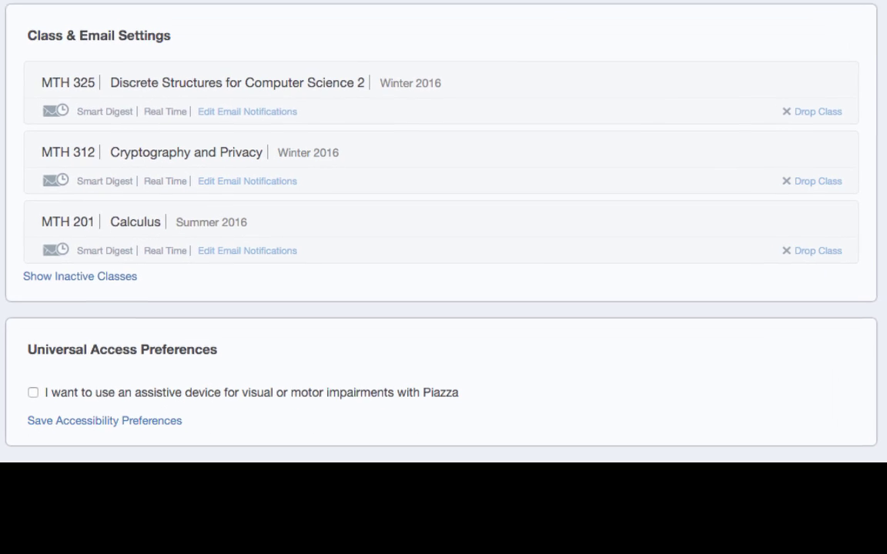
pyautogui.scroll(3)
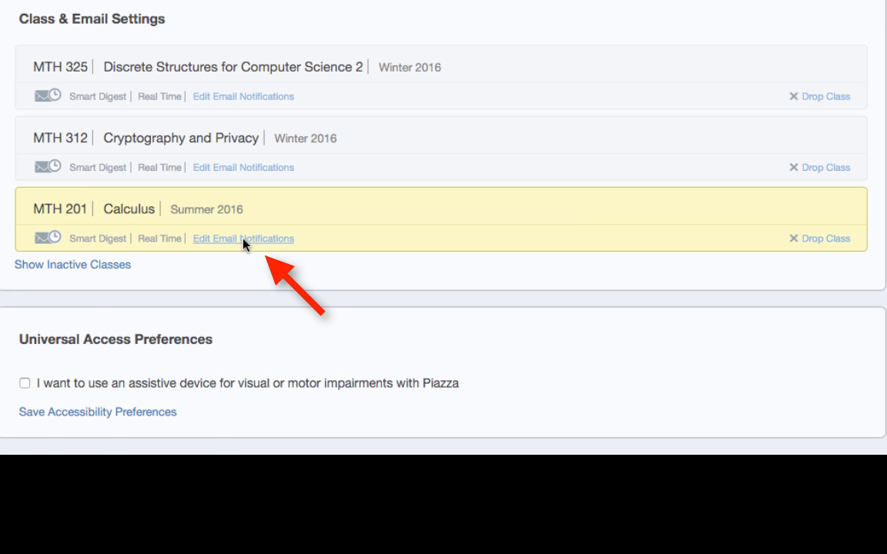
# Save MTH 201 Calculus email notifications with Smart Digest every 2 hours, and dismiss the confirmation.
pyautogui.click(243, 238)
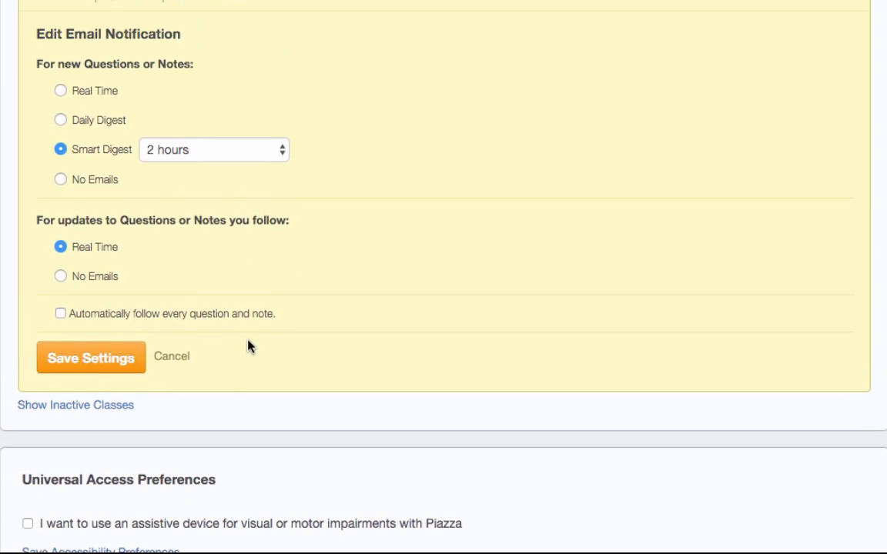
pyautogui.scroll(3)
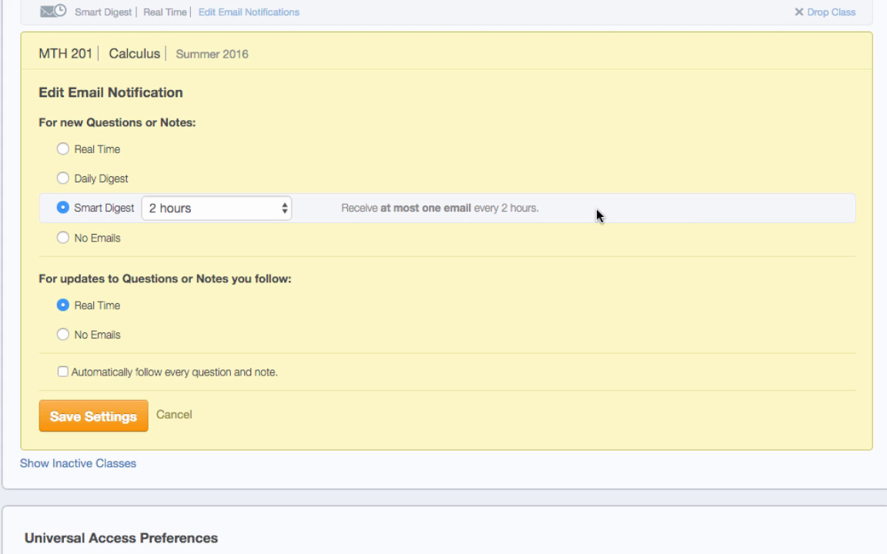
pyautogui.moveTo(175, 210)
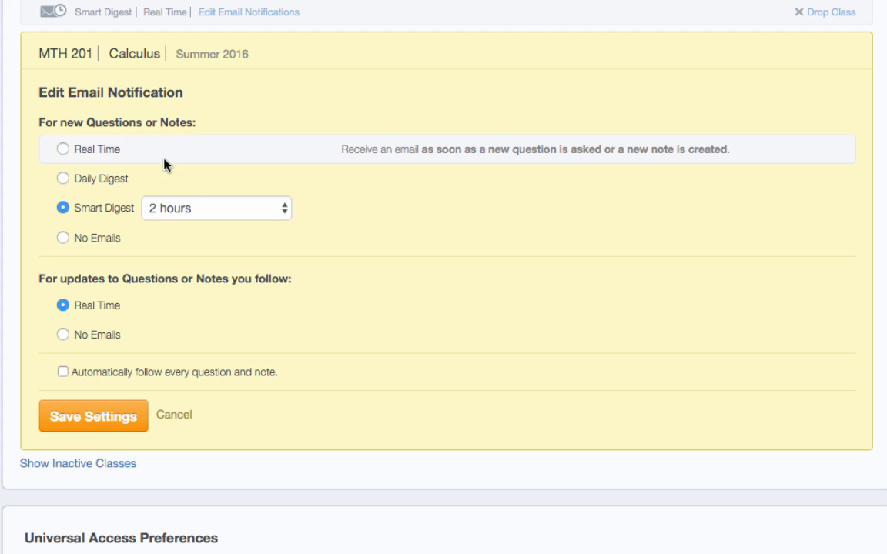
pyautogui.moveTo(195, 179)
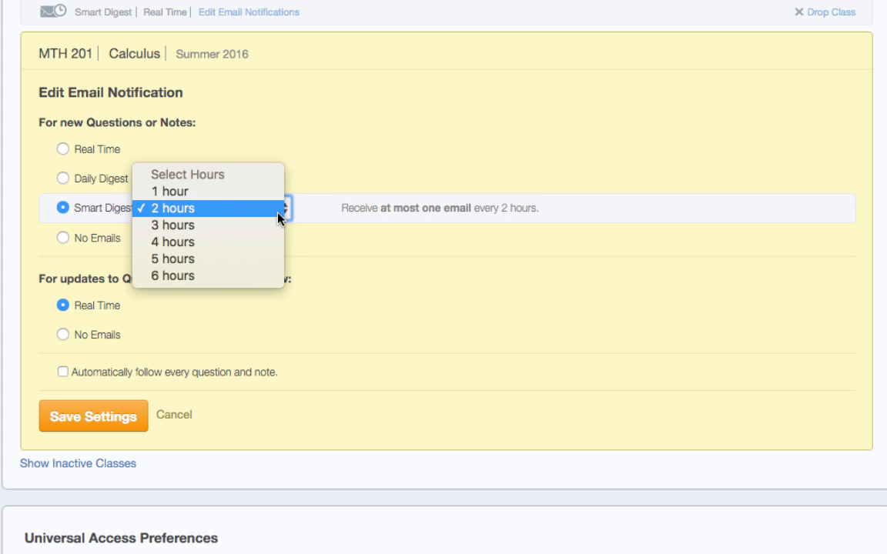
pyautogui.click(171, 208)
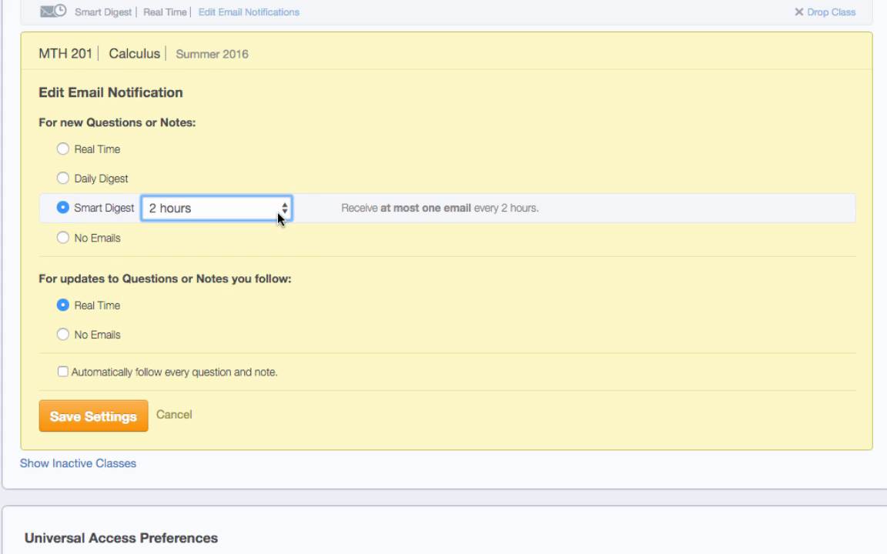
pyautogui.moveTo(194, 441)
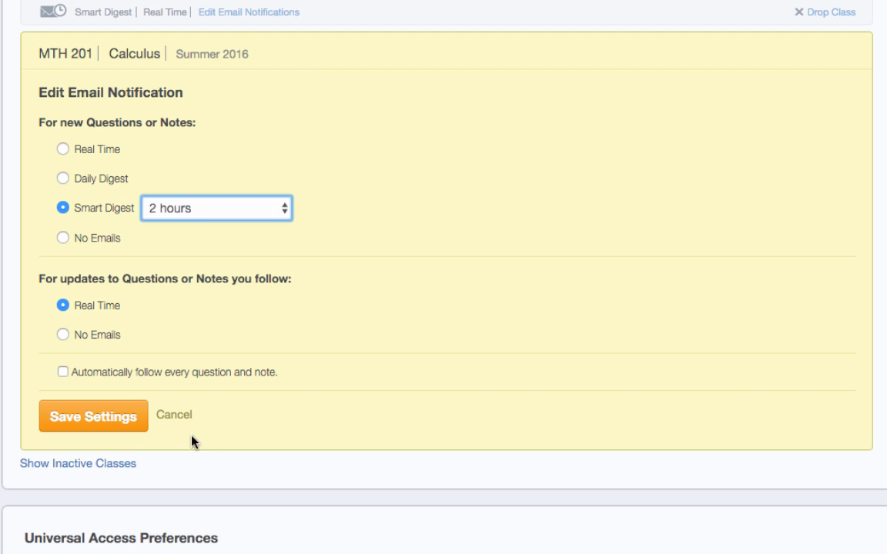
pyautogui.click(92, 416)
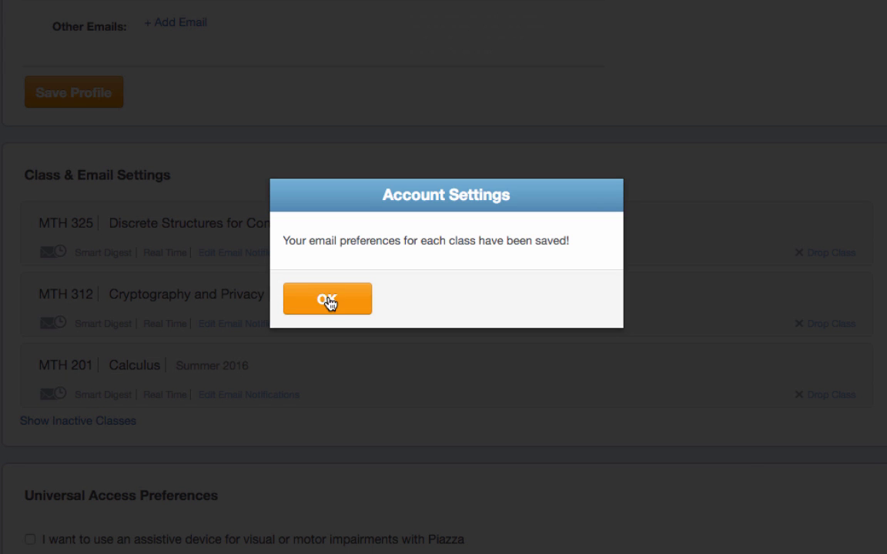
pyautogui.click(327, 299)
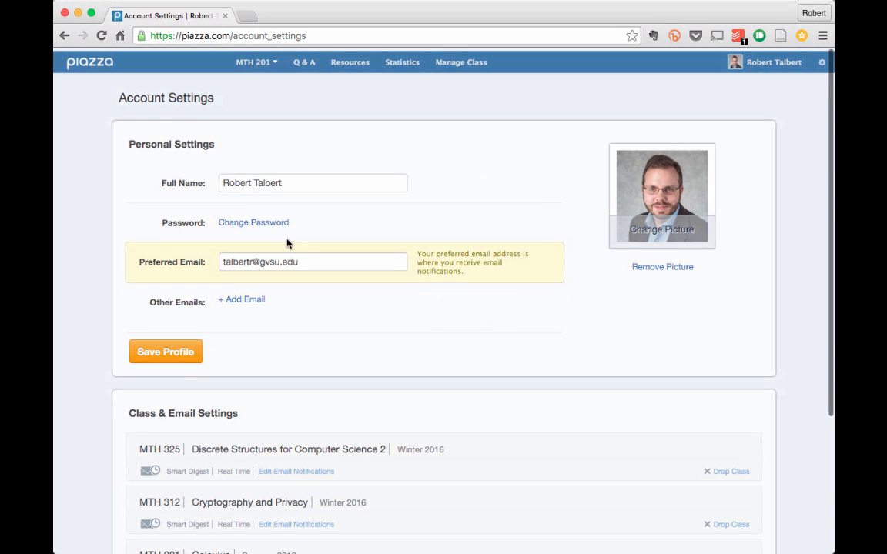